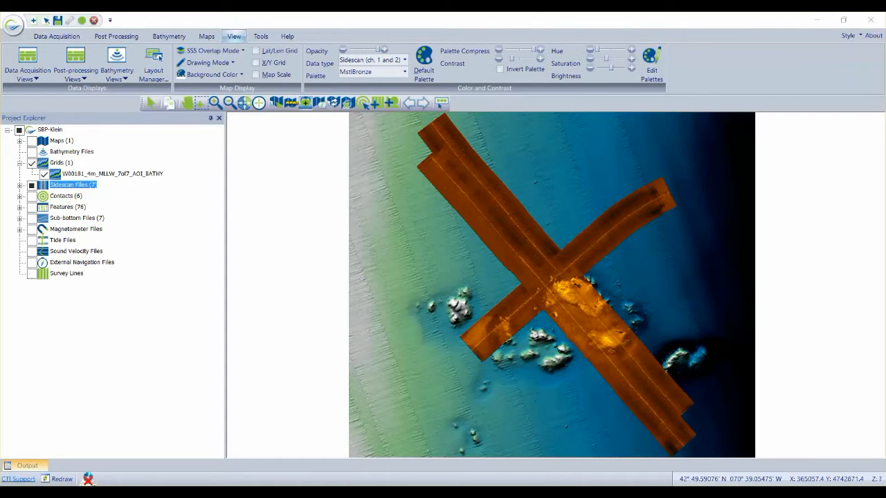
Step: Expand Sidescan Files and redisplay lines 111200 and 113600 over the bathymetry grid
left_click(21, 185)
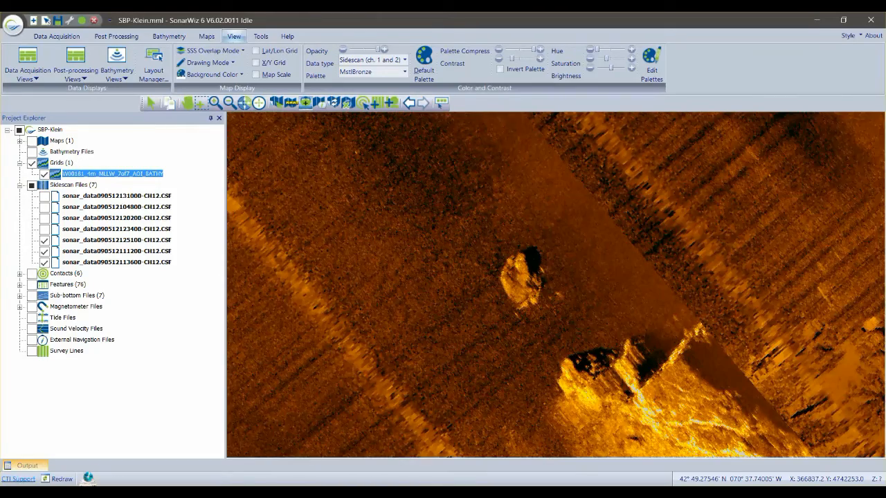
left_click(116, 251)
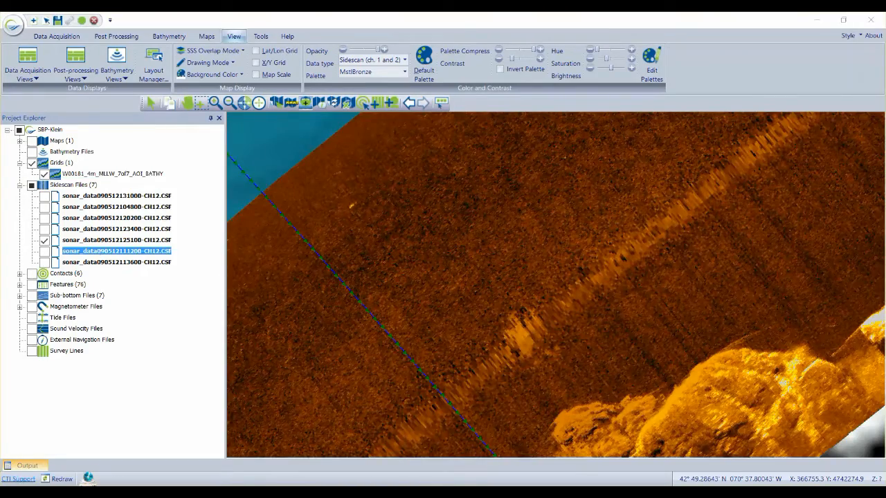
left_click(45, 251)
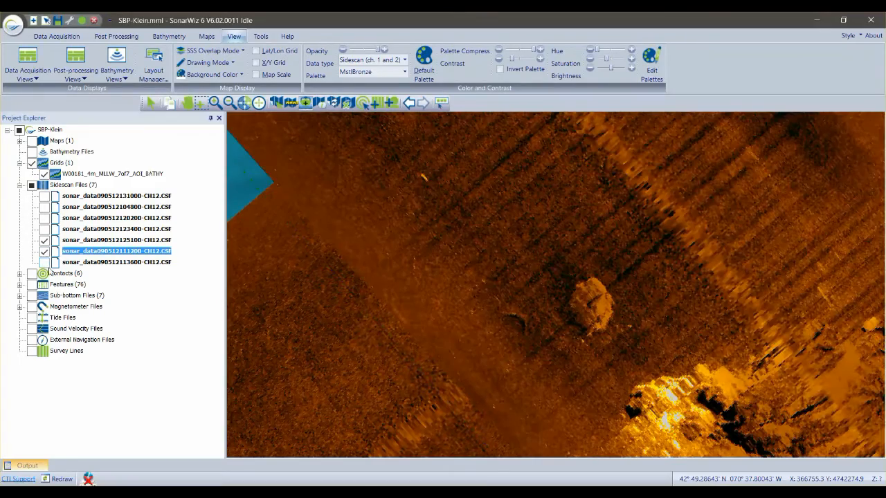
left_click(115, 261)
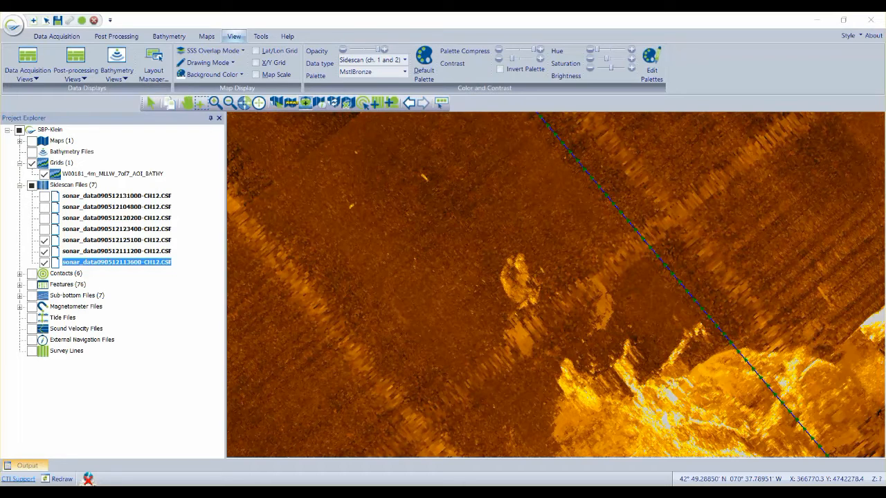
mouse_move(276, 102)
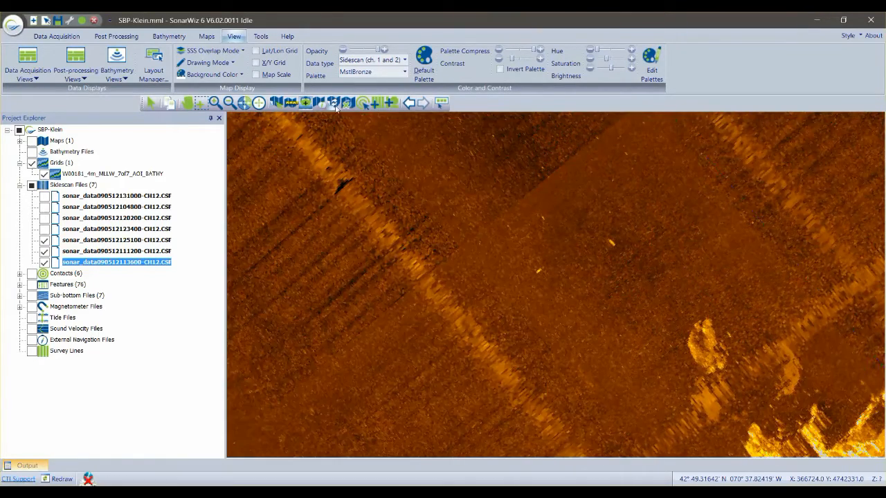
Step: Open Map Corrections from the Maps tab and untick Show for all three sidescan lines
left_click(206, 36)
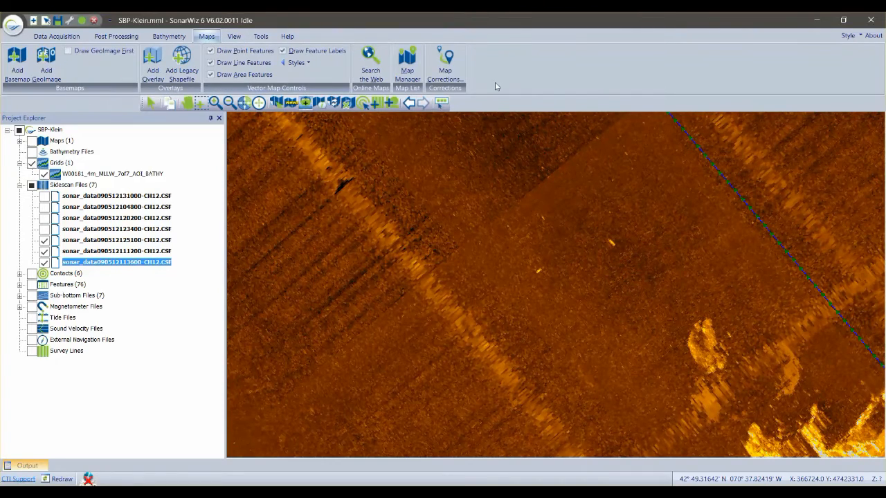
left_click(445, 66)
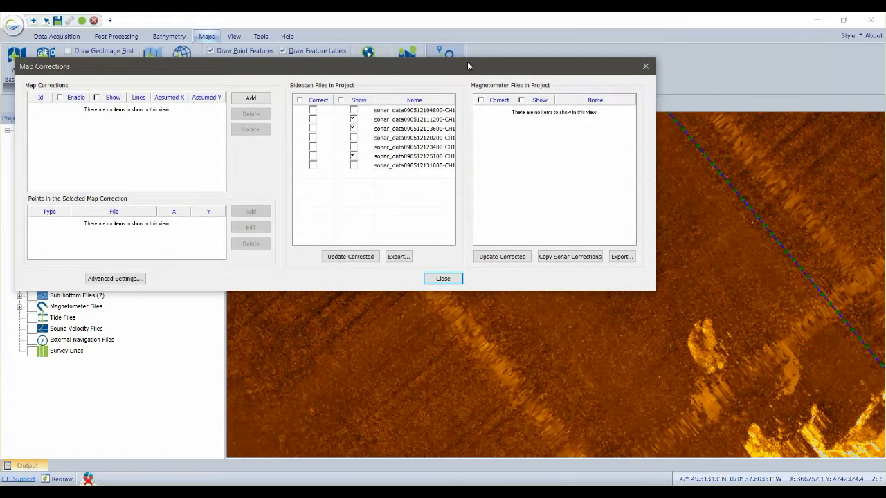
left_click(353, 119)
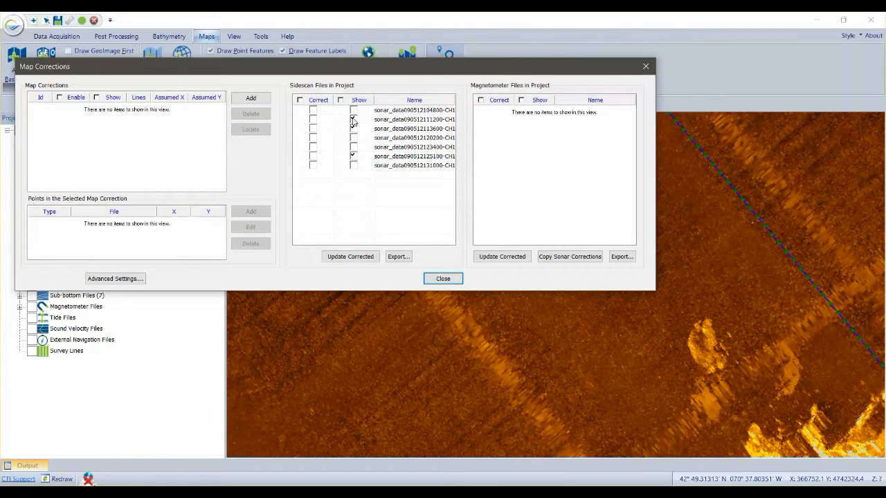
left_click(414, 128)
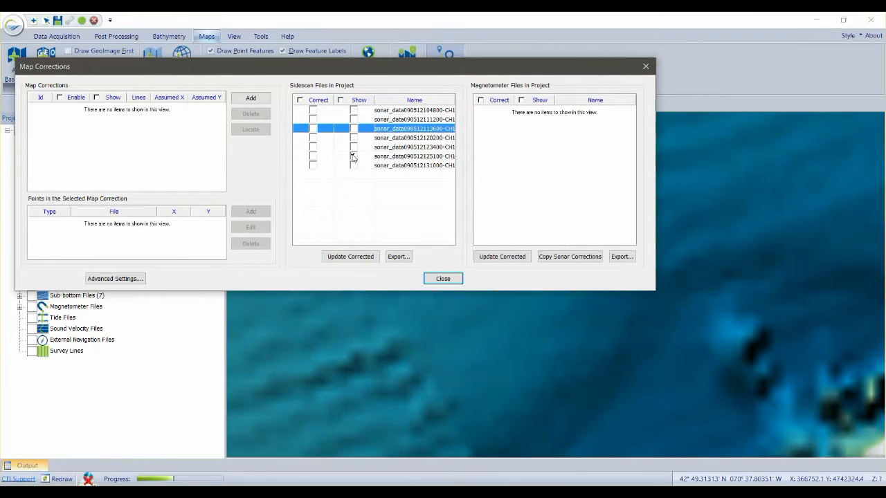
left_click(414, 156)
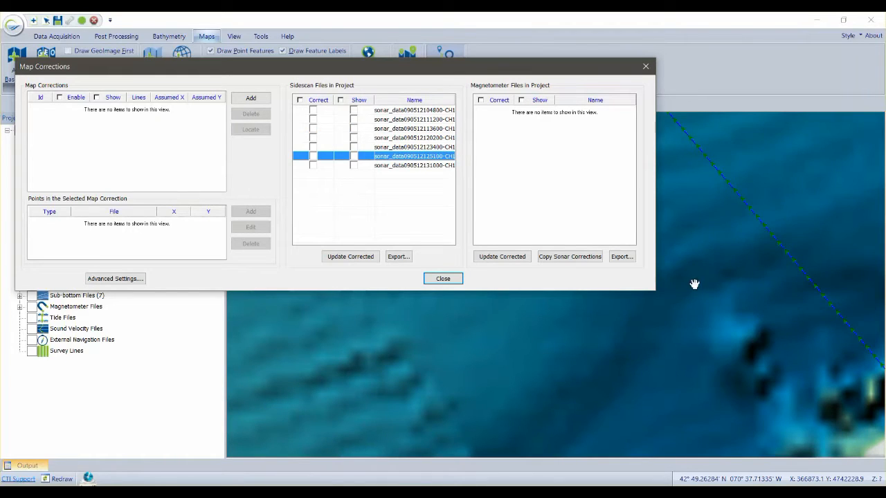
mouse_move(809, 279)
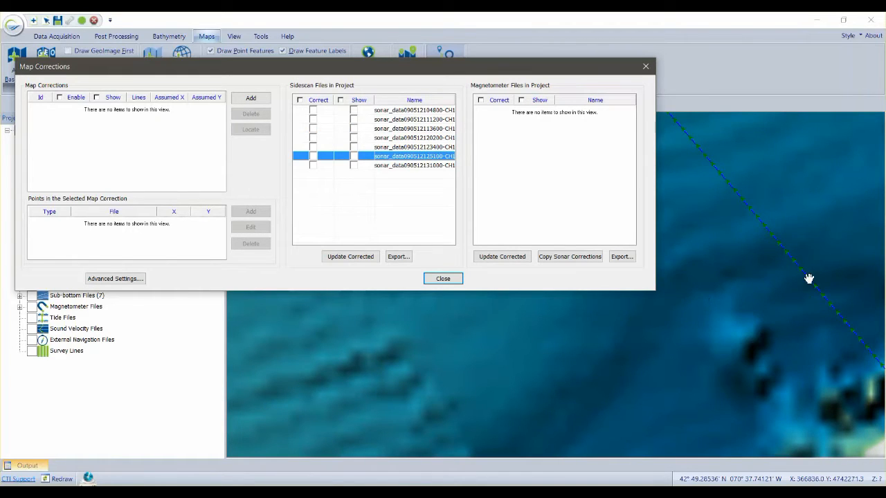
mouse_move(267, 115)
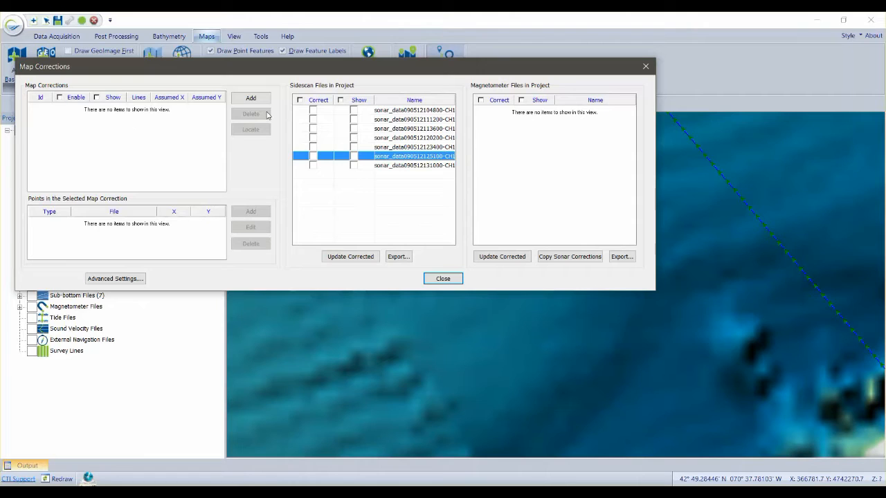
Step: Add a map correction and place its first map point on the grid's rock target
left_click(250, 98)
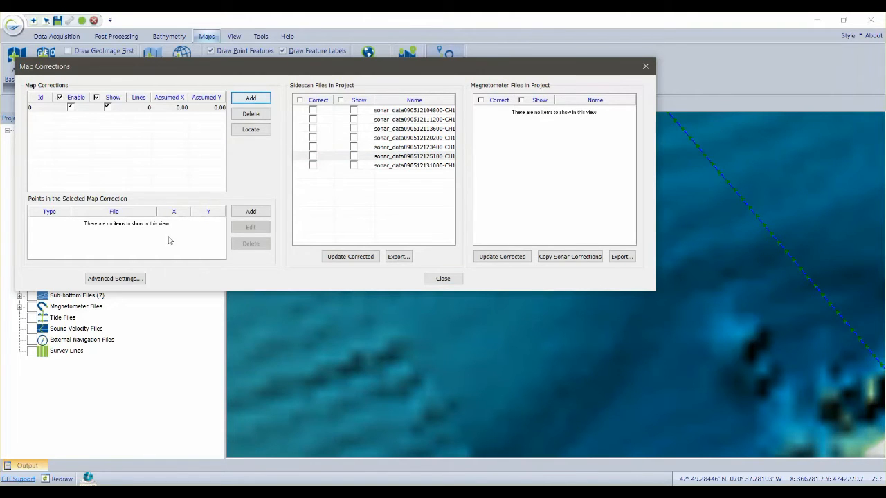
left_click(251, 211)
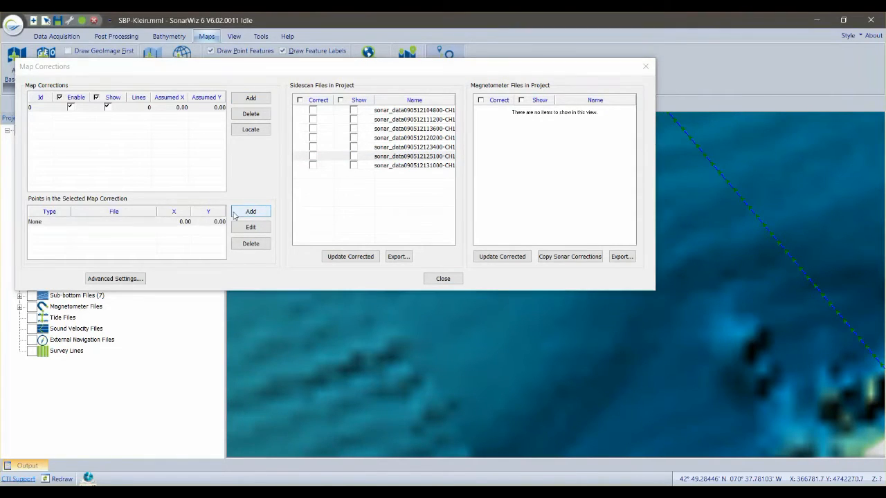
mouse_move(742, 337)
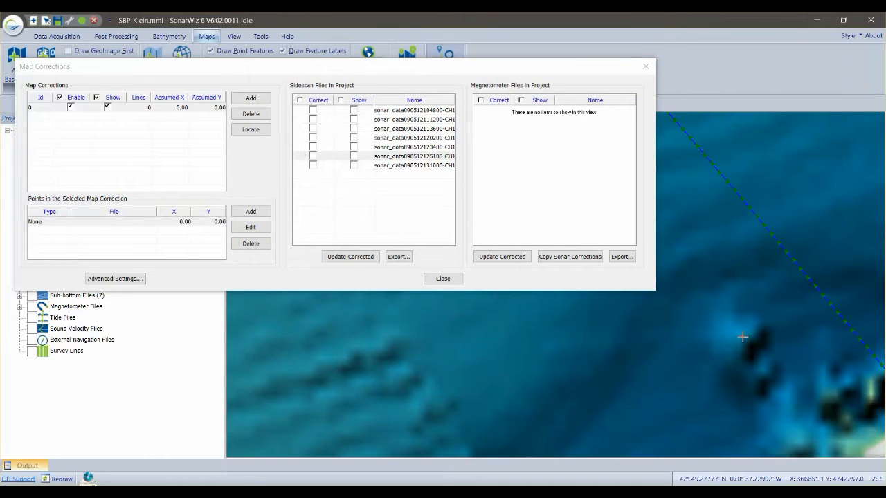
left_click(251, 212)
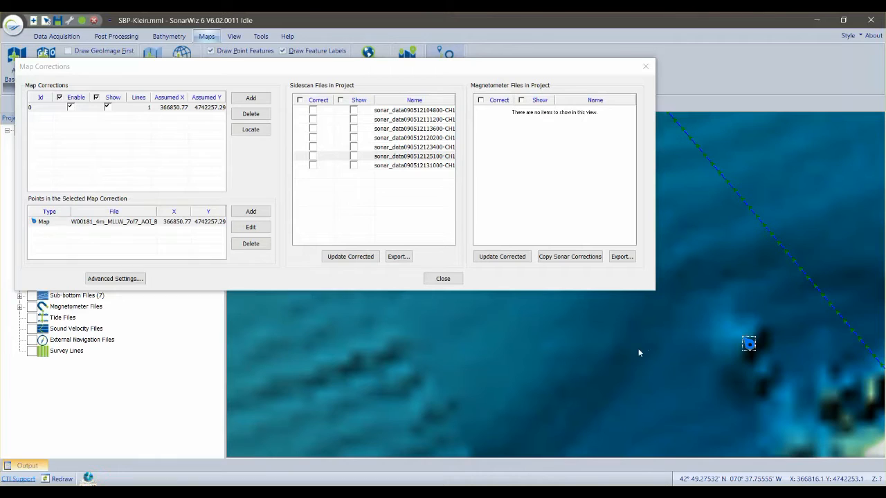
mouse_move(756, 351)
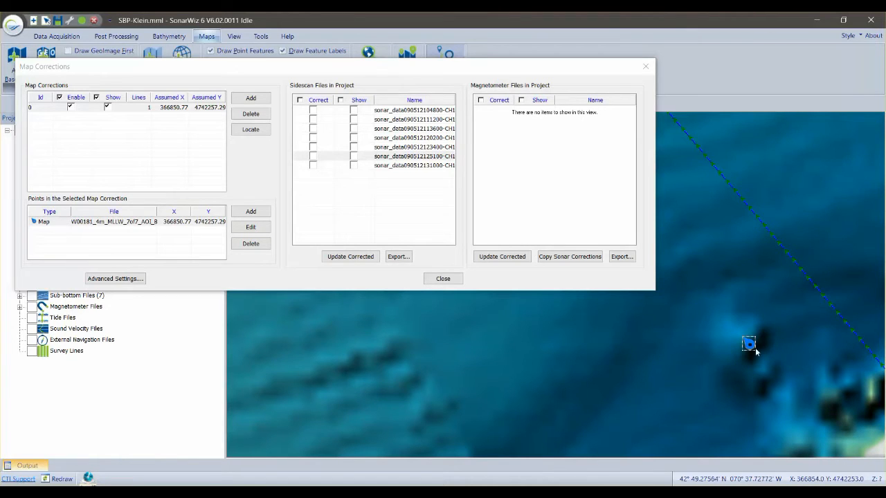
left_click(353, 156)
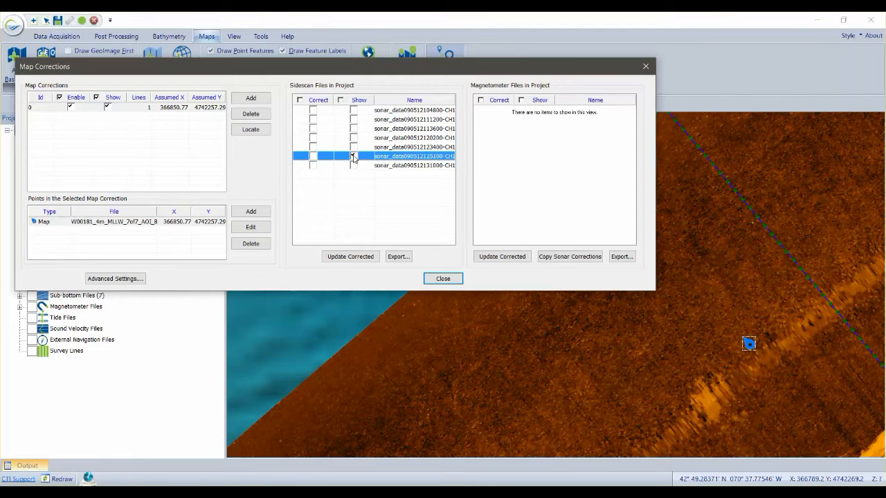
left_click(353, 156)
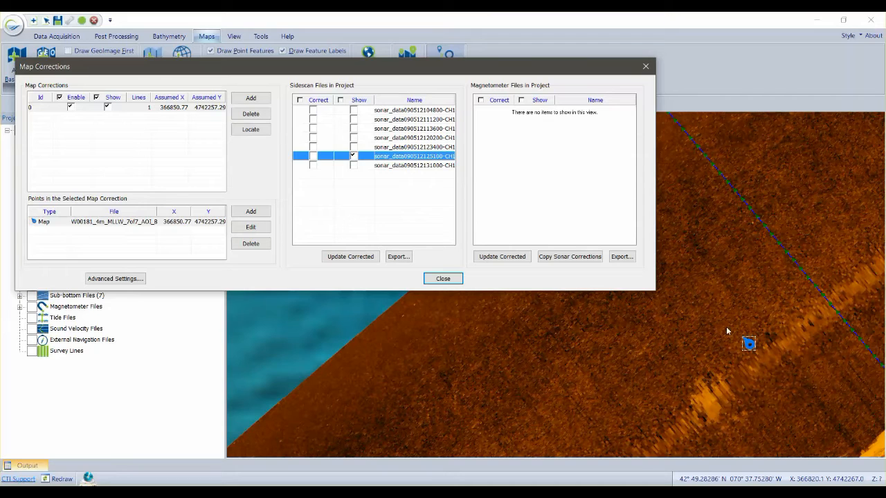
mouse_move(300, 204)
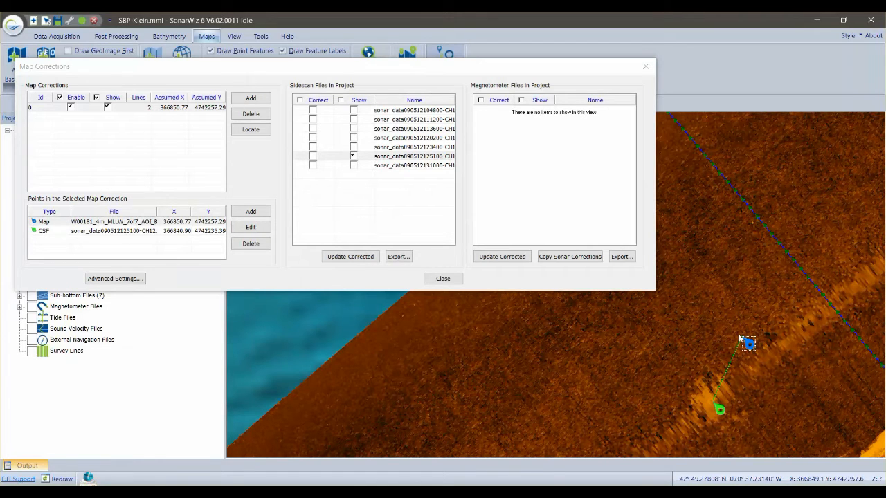
mouse_move(703, 407)
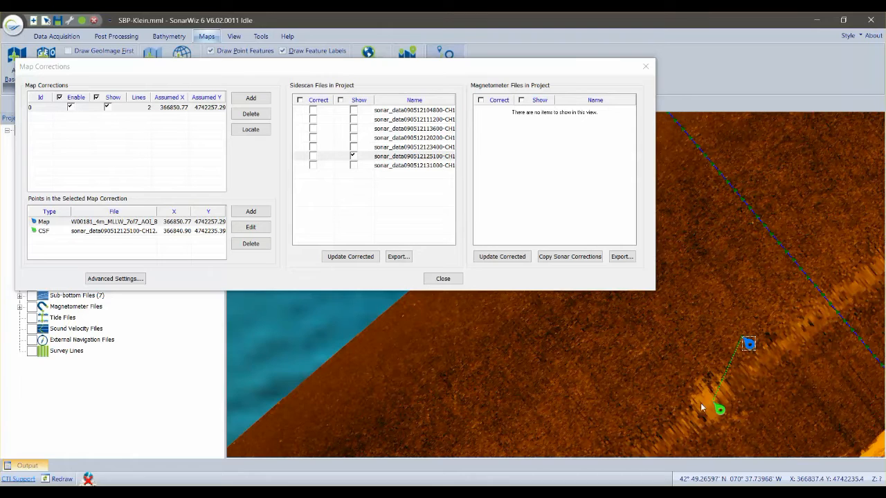
mouse_move(684, 398)
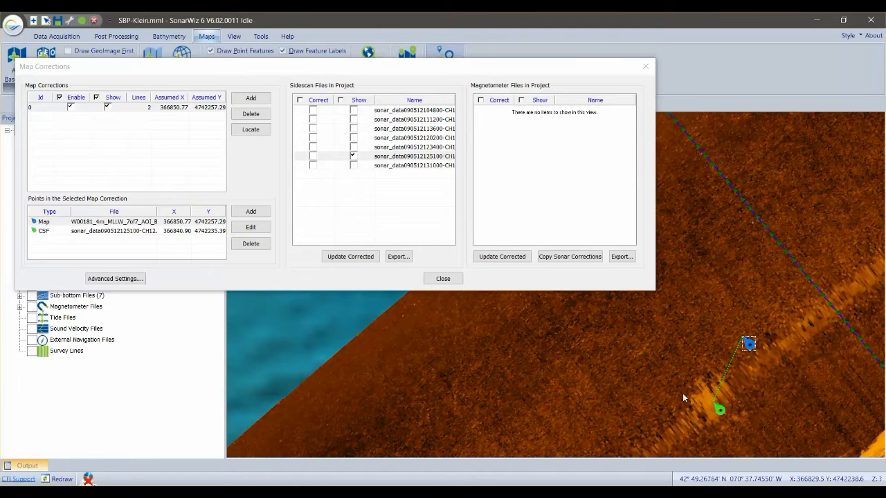
mouse_move(433, 194)
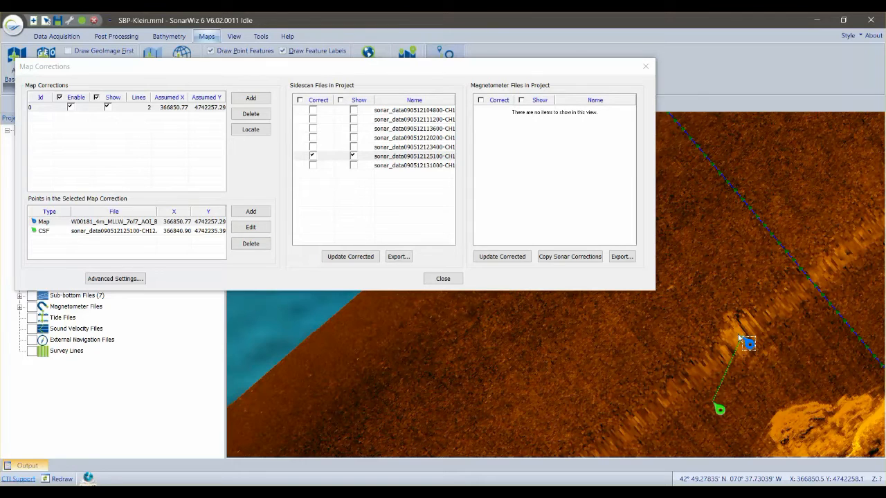
left_click(353, 155)
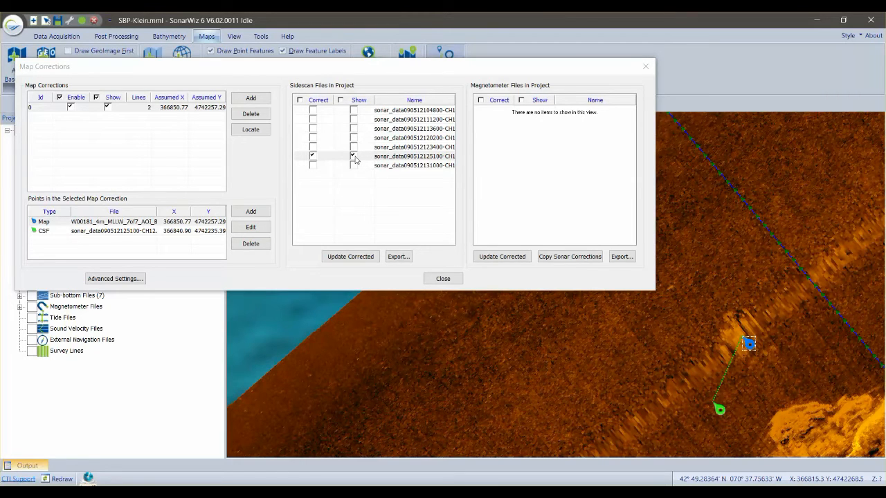
left_click(414, 146)
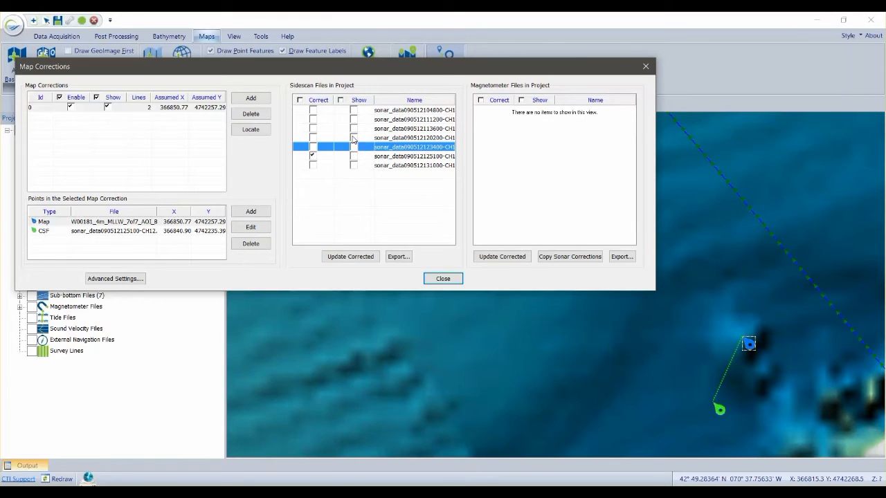
Step: Show line 113600, add a CSF point on its rock, and mark it corrected
left_click(413, 137)
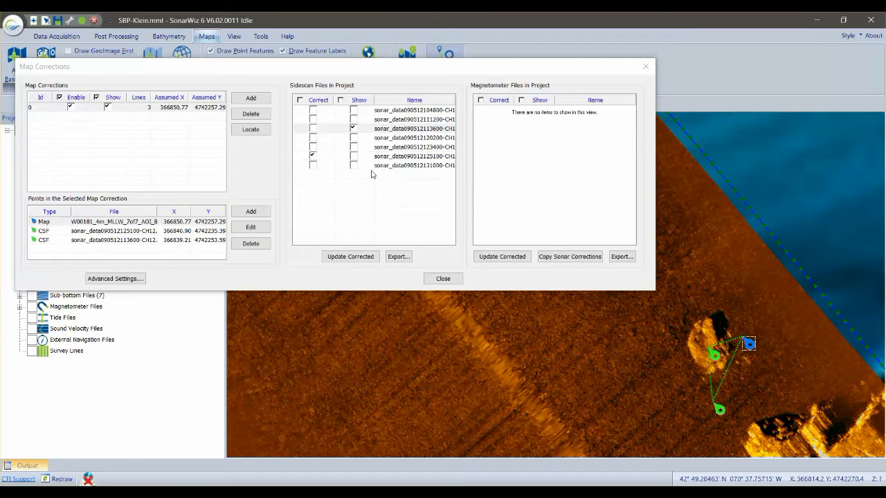
left_click(312, 128)
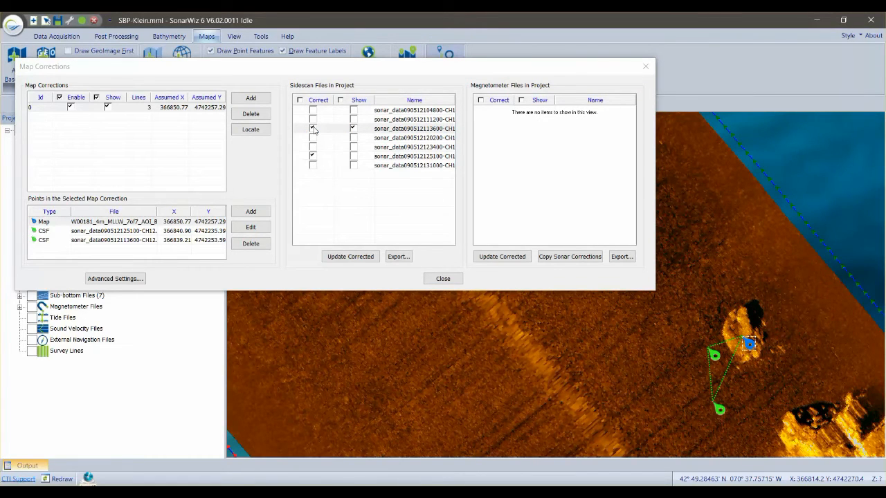
left_click(414, 128)
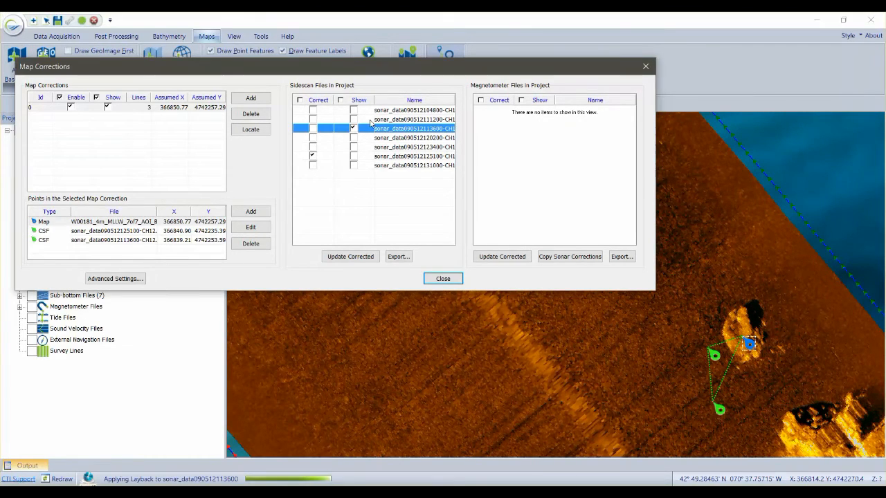
left_click(312, 128)
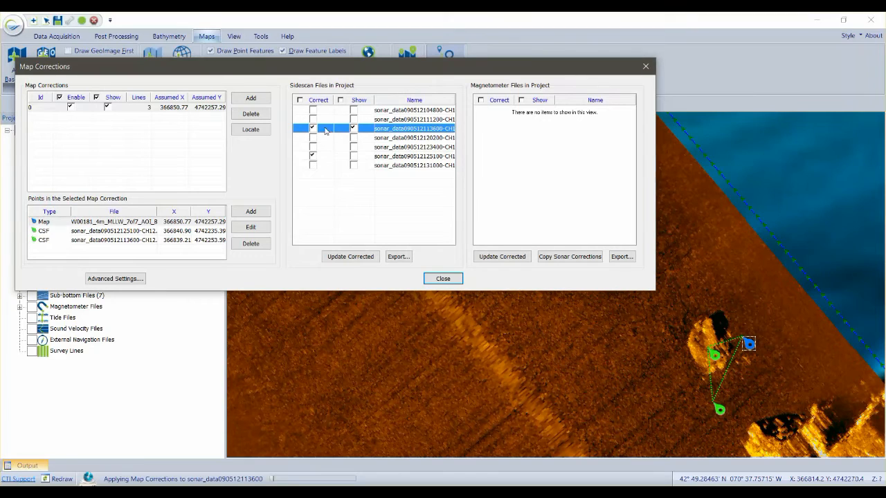
left_click(414, 119)
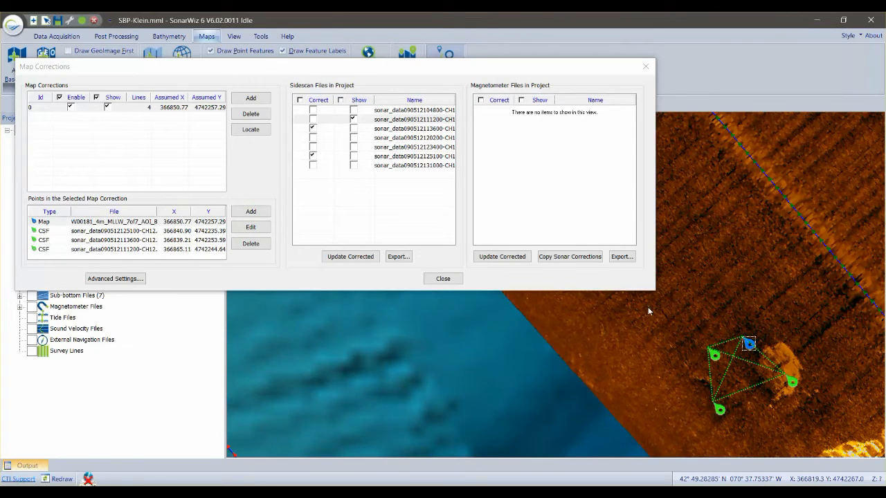
Step: Mark line 111200 corrected and redisplay line 113600 alongside it
left_click(312, 119)
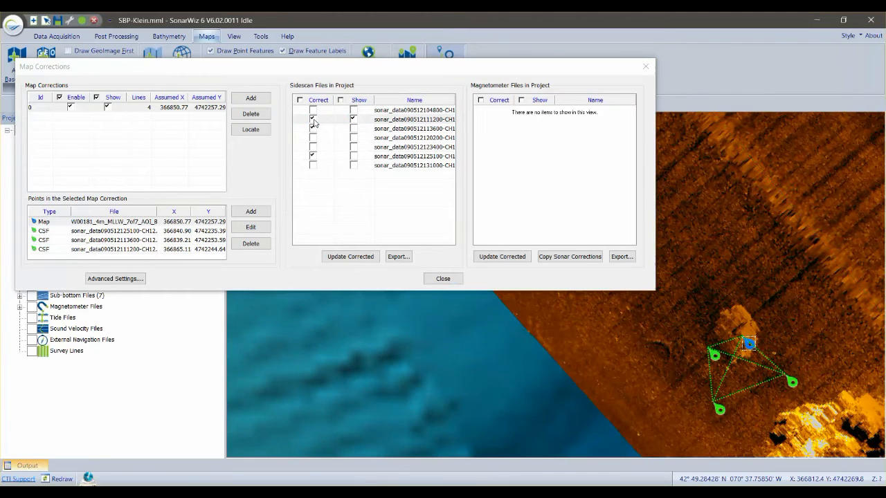
left_click(414, 119)
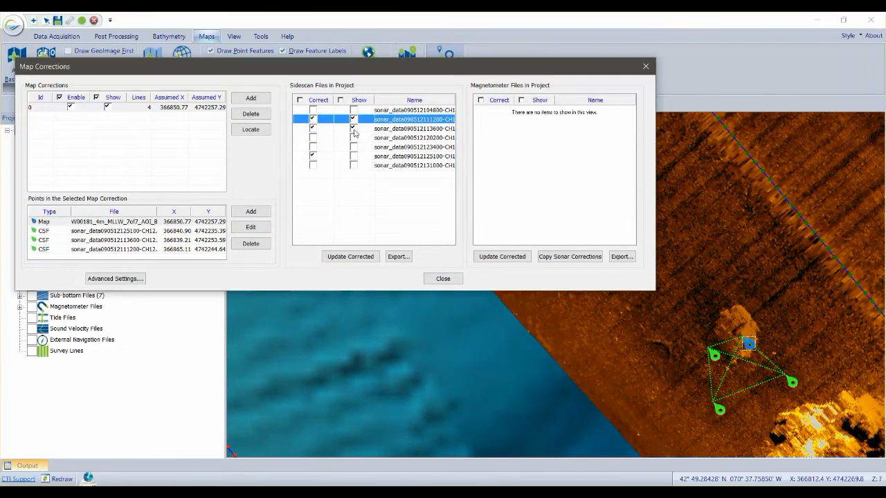
left_click(414, 156)
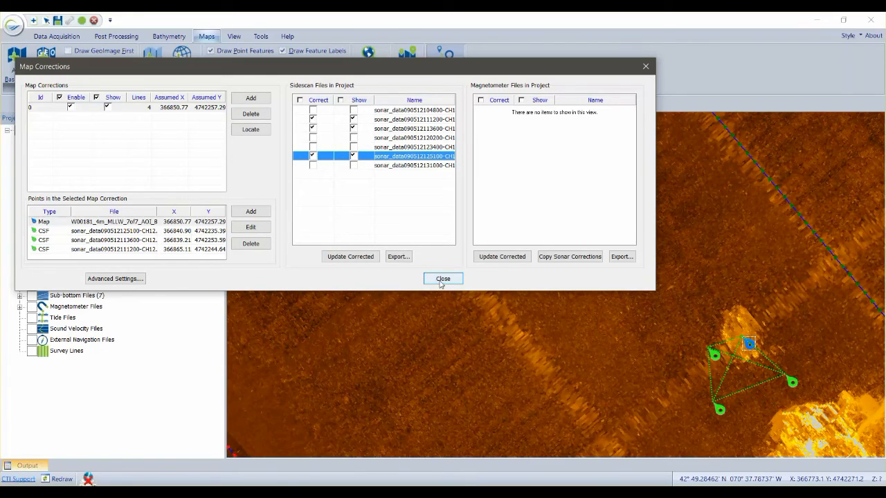
Step: Close the Map Corrections window to view the aligned lines
left_click(443, 278)
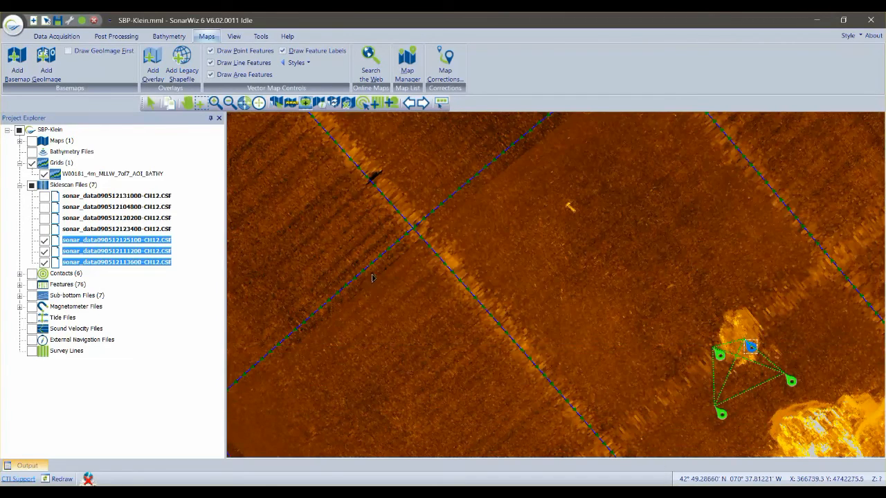
mouse_move(311, 265)
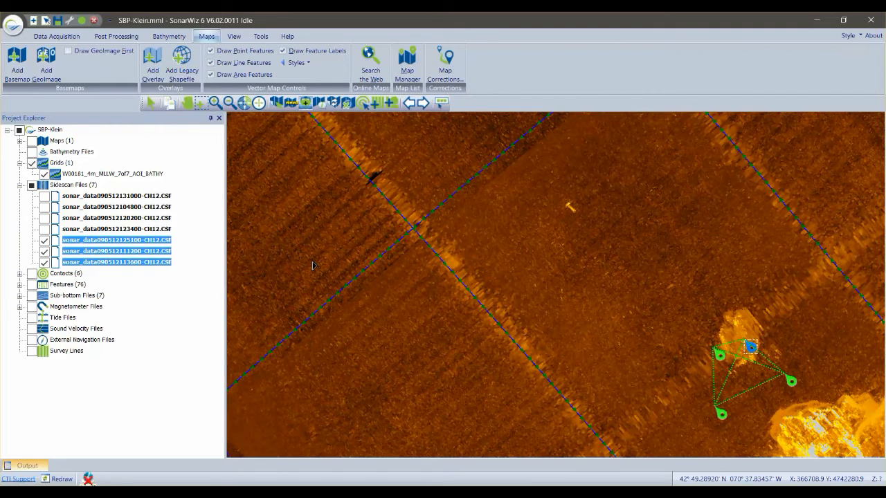
mouse_move(403, 298)
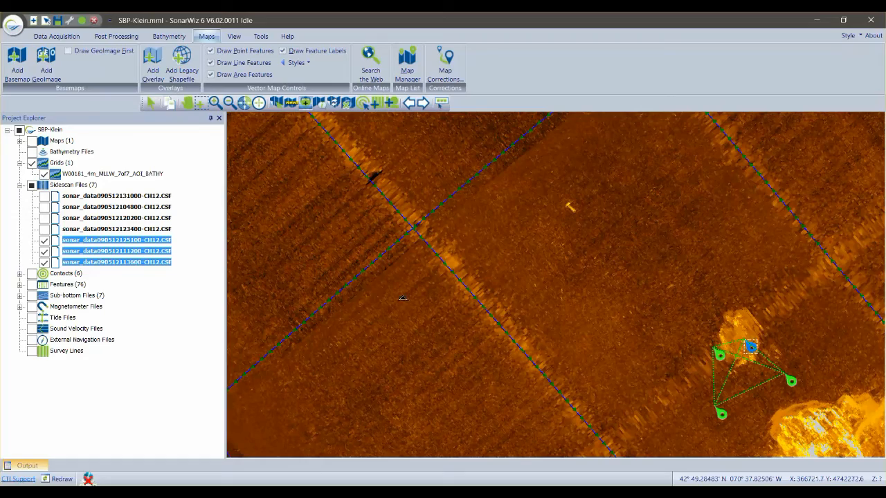